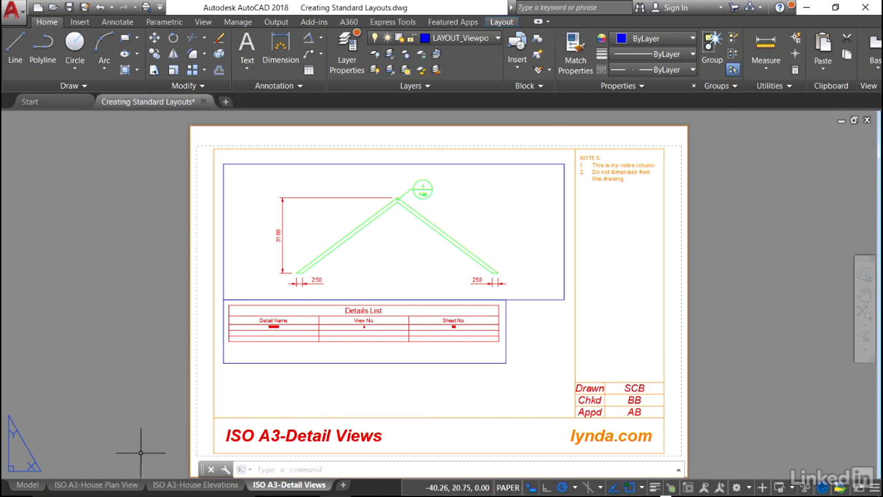
Open the Page Setup Manager from the ISO A3-House Plan View layout tab.
left_click(98, 485)
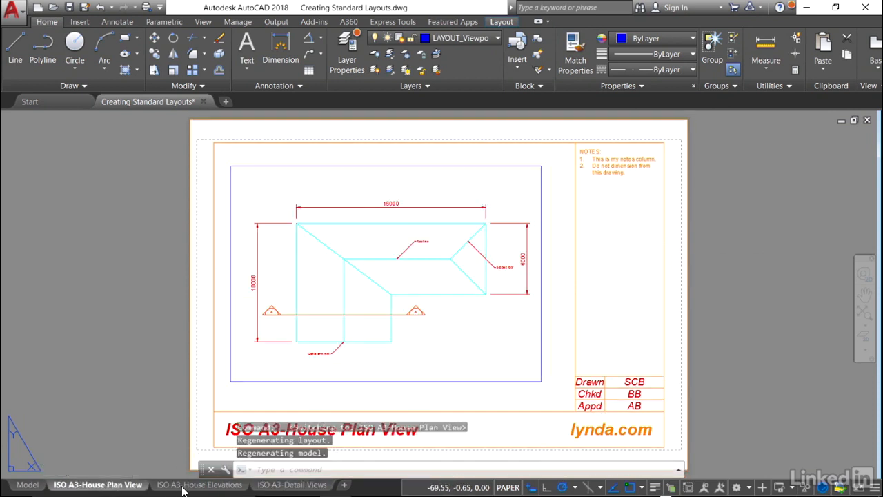
left_click(289, 484)
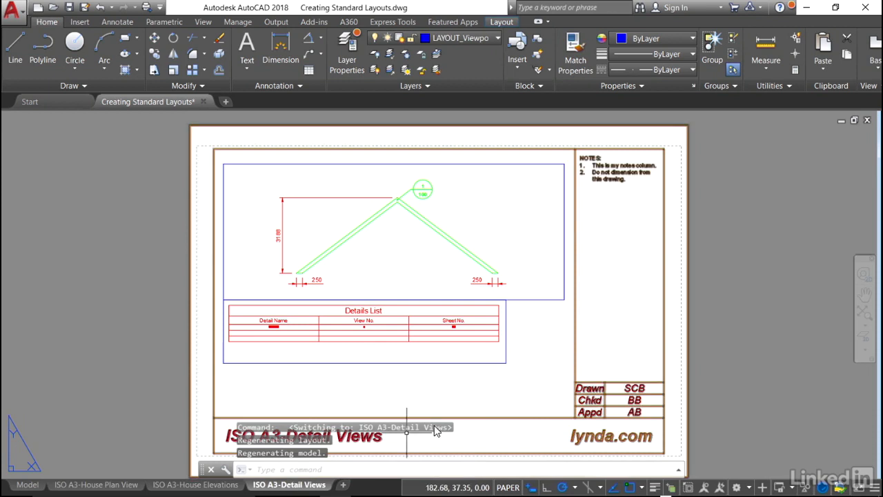
mouse_move(755, 261)
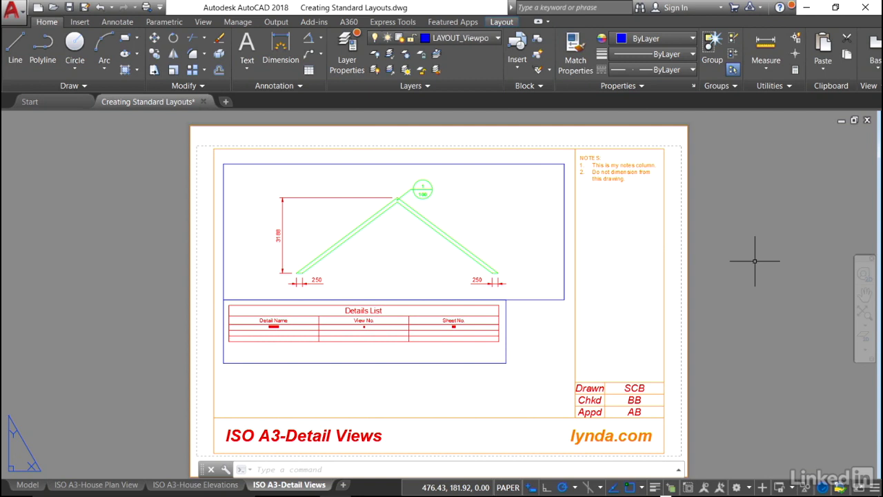
mouse_move(754, 260)
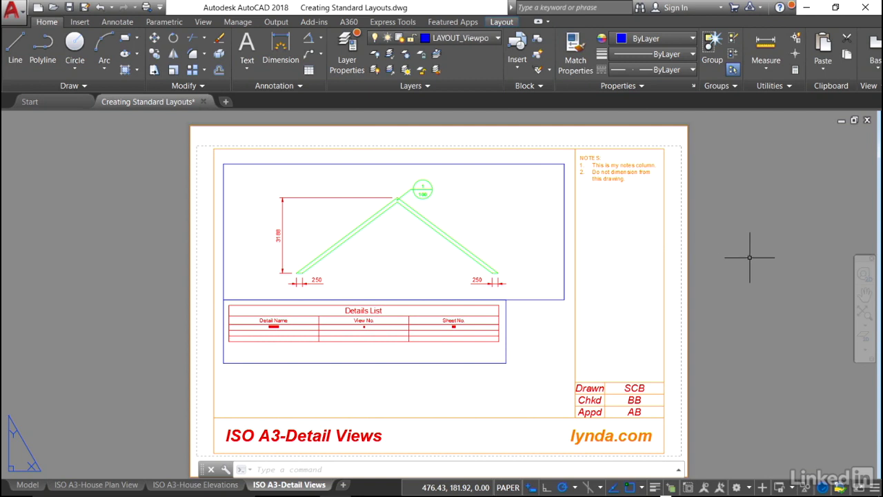
mouse_move(96, 485)
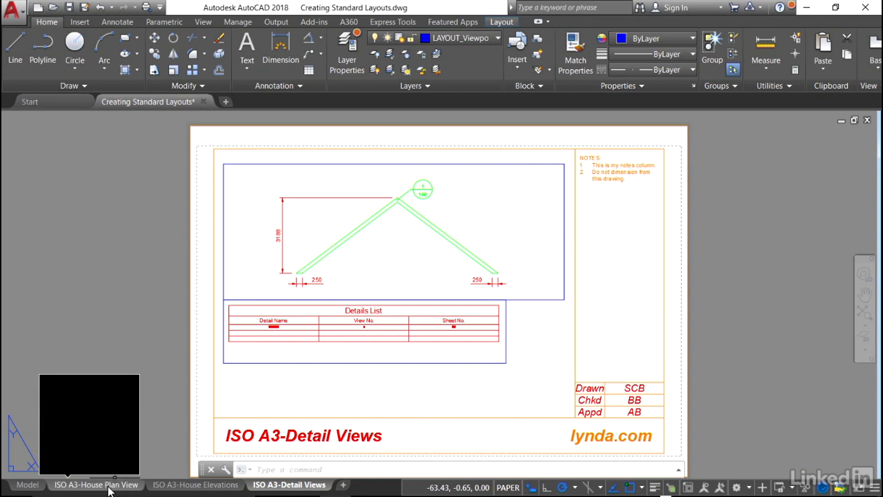
left_click(95, 484)
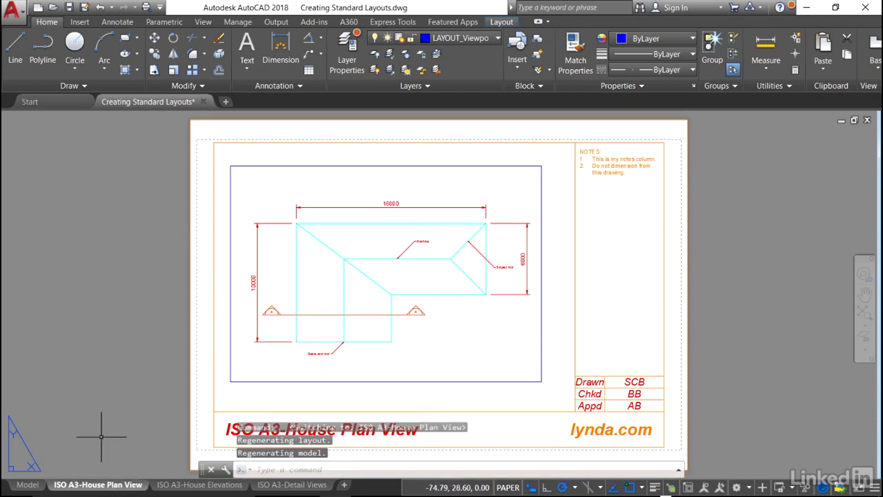
right_click(98, 485)
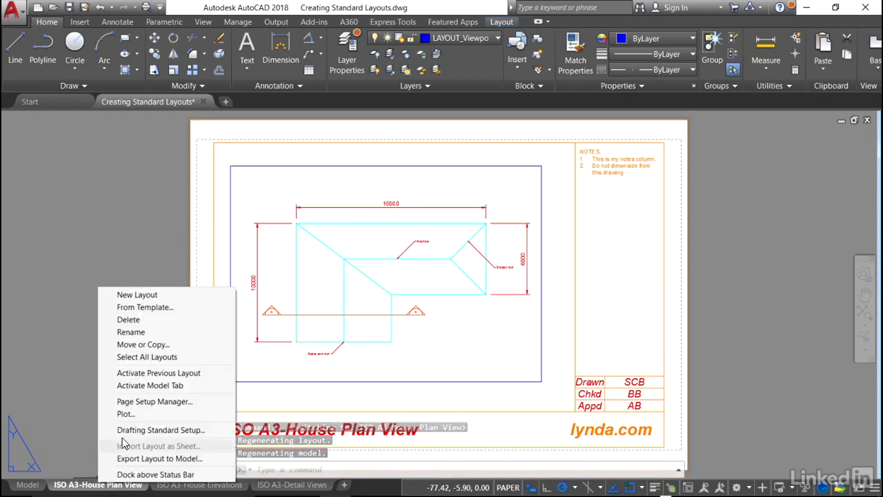
left_click(154, 401)
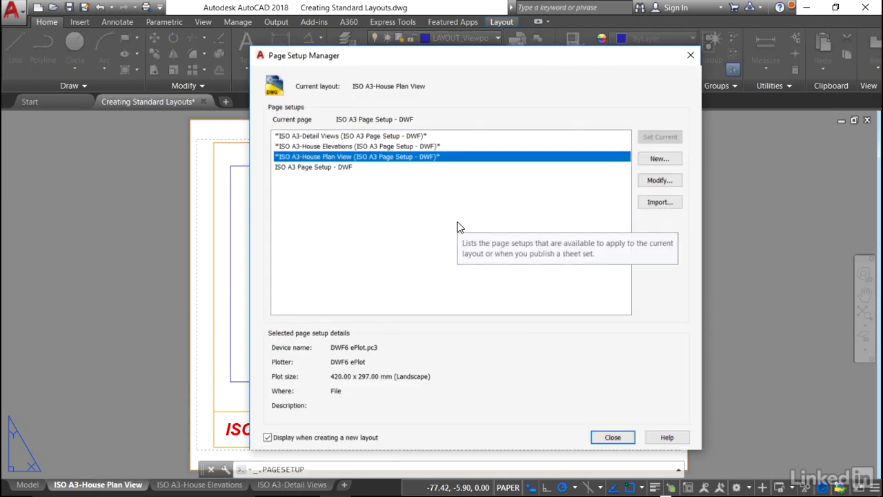
mouse_move(345, 166)
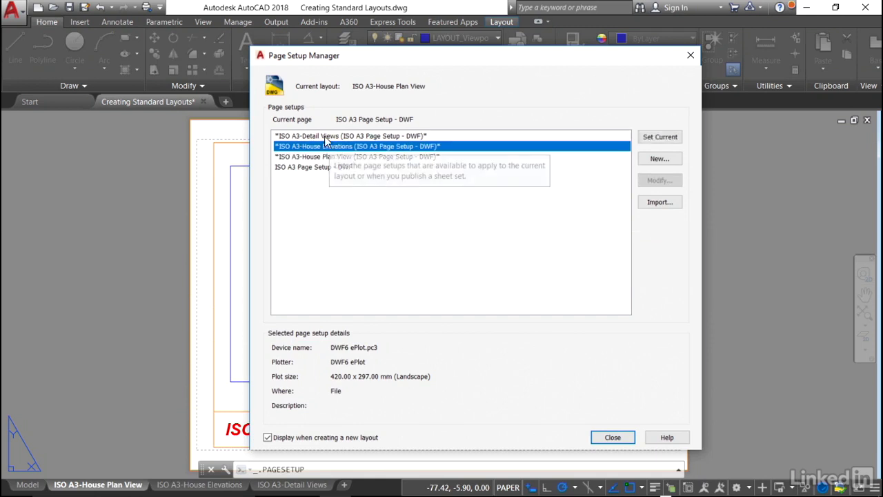
left_click(350, 136)
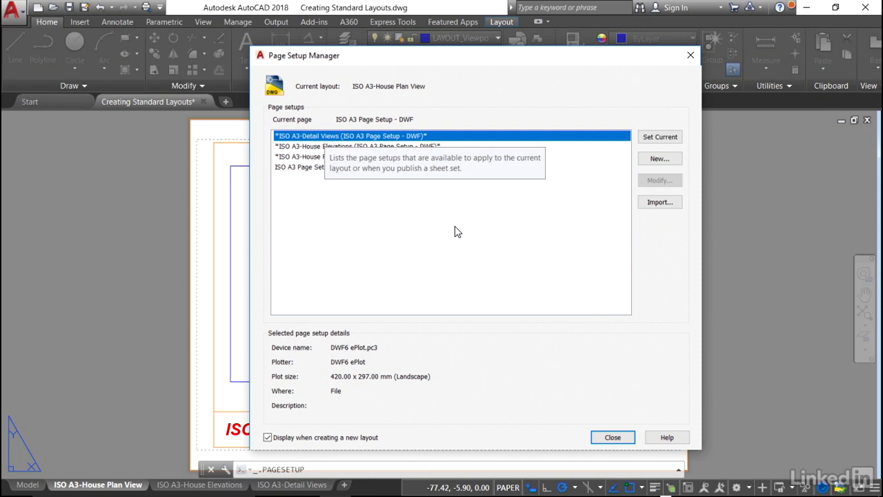
mouse_move(743, 221)
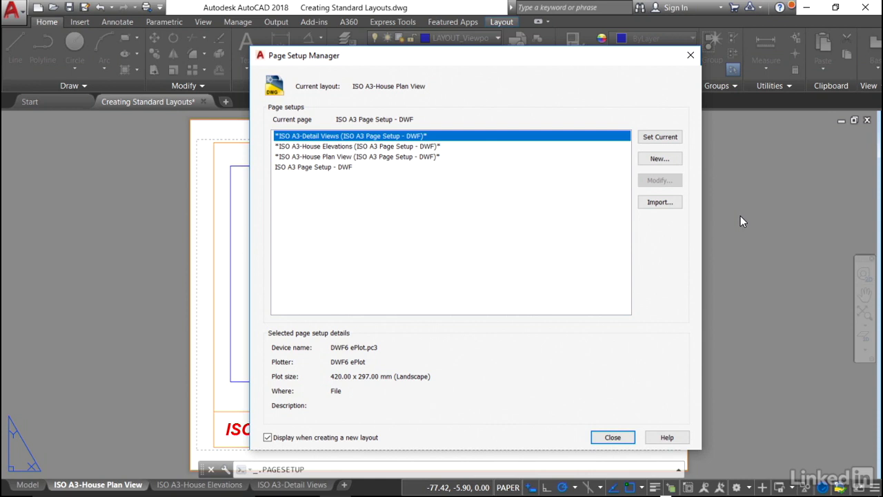
mouse_move(723, 219)
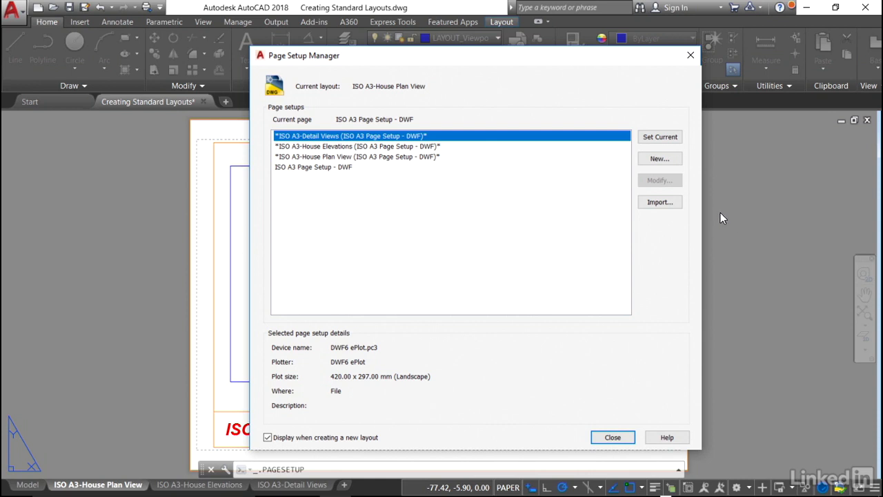
Start a new page setup named 'ISO A3 Page Setup - PDF' based on the DWF setup.
left_click(659, 158)
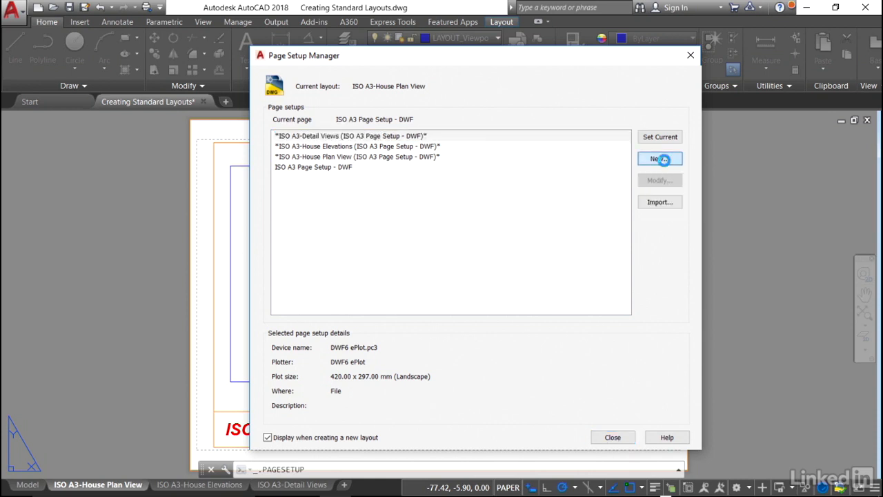
left_click(659, 158)
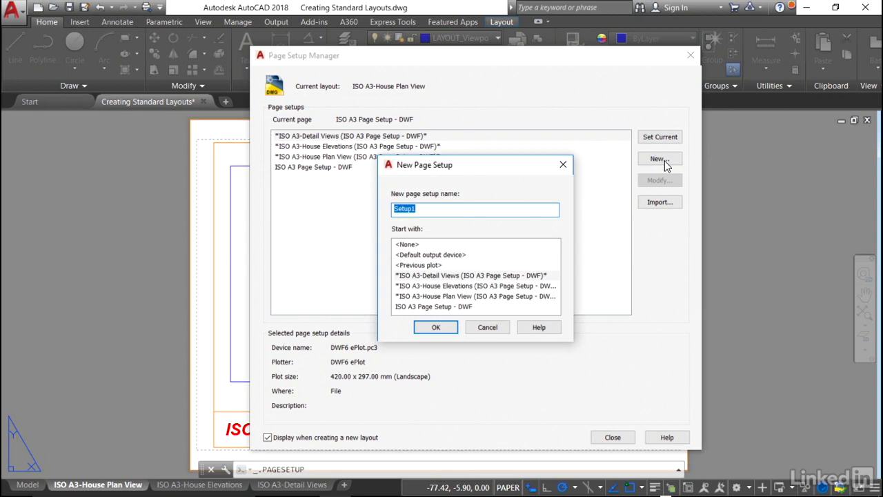
type("ISO A3 Pa")
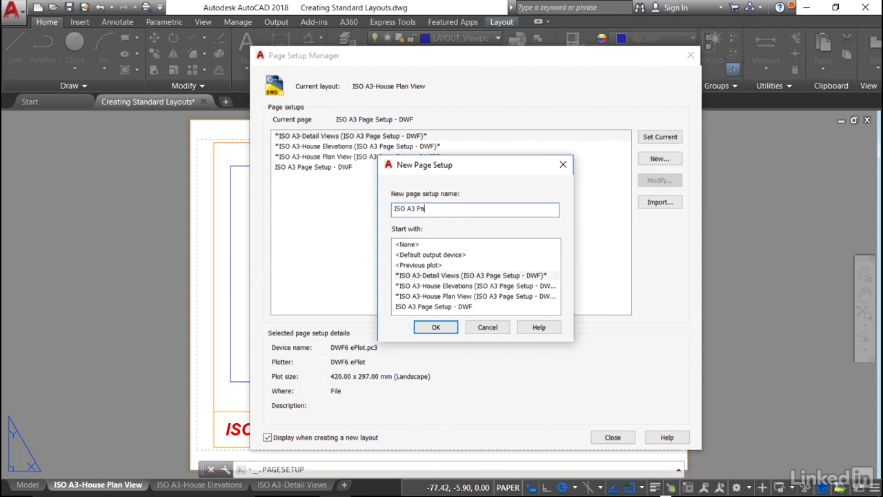
type("ge Setup -")
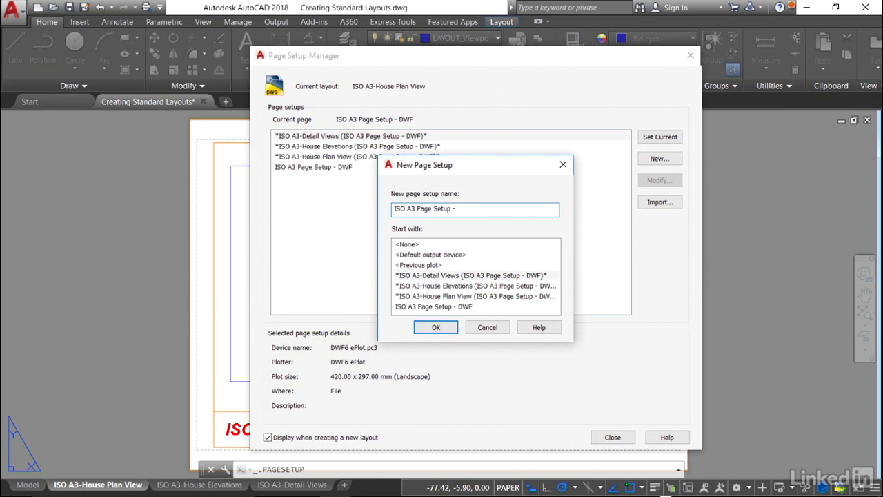
type("PDF")
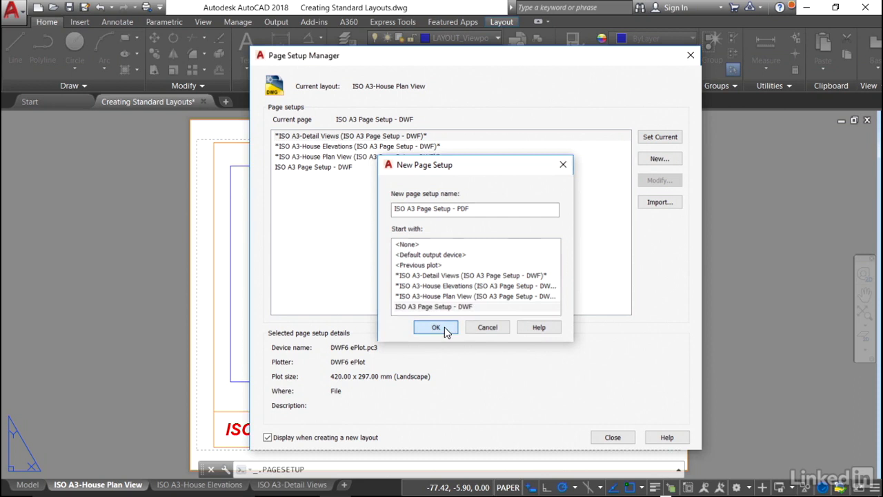
Make the PDF setup plot drawing extents through AutoCAD PDF (High Quality Print).
left_click(436, 328)
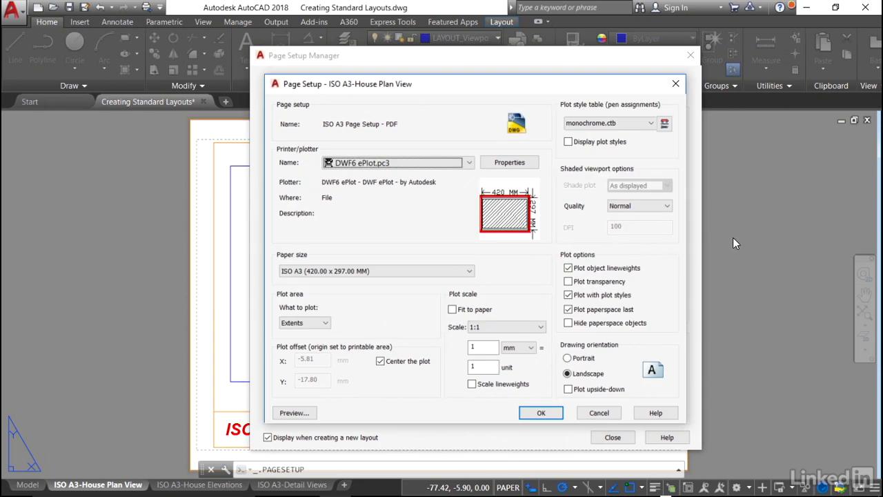
mouse_move(340, 133)
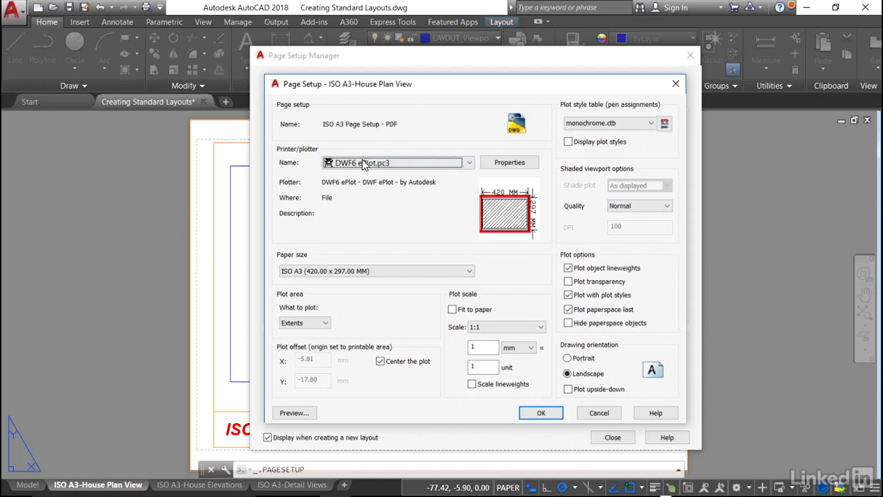
mouse_move(476, 170)
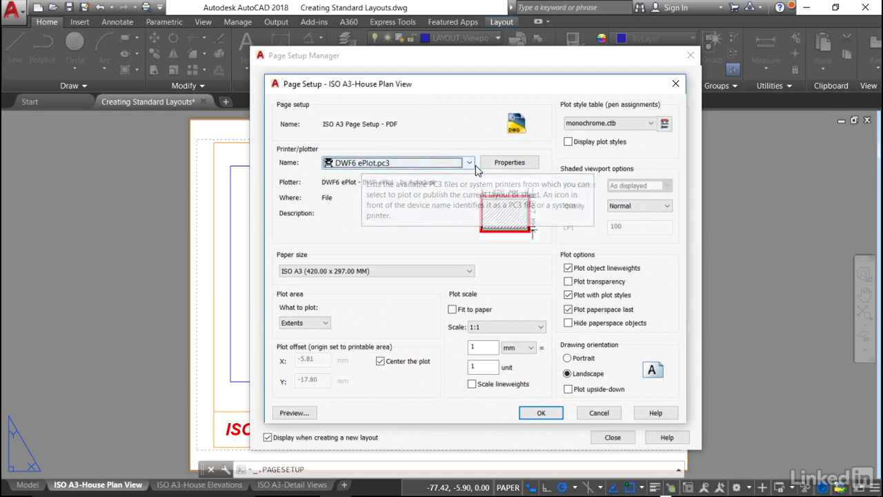
left_click(469, 162)
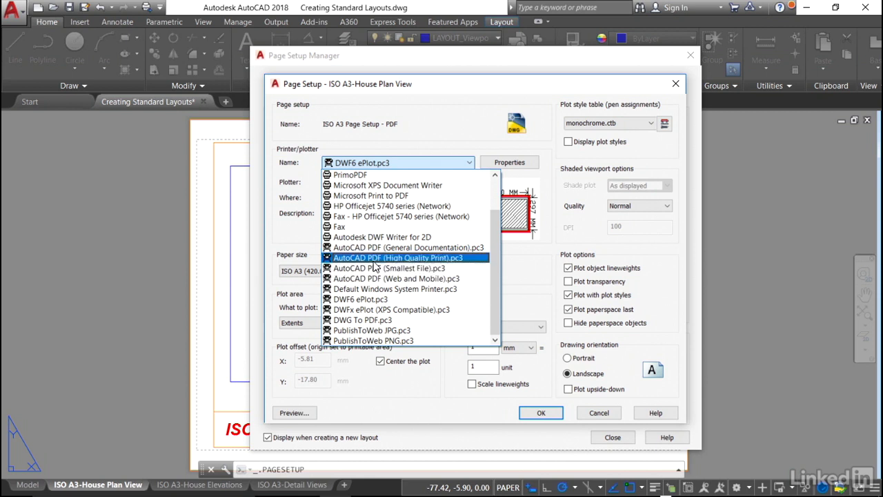
left_click(397, 258)
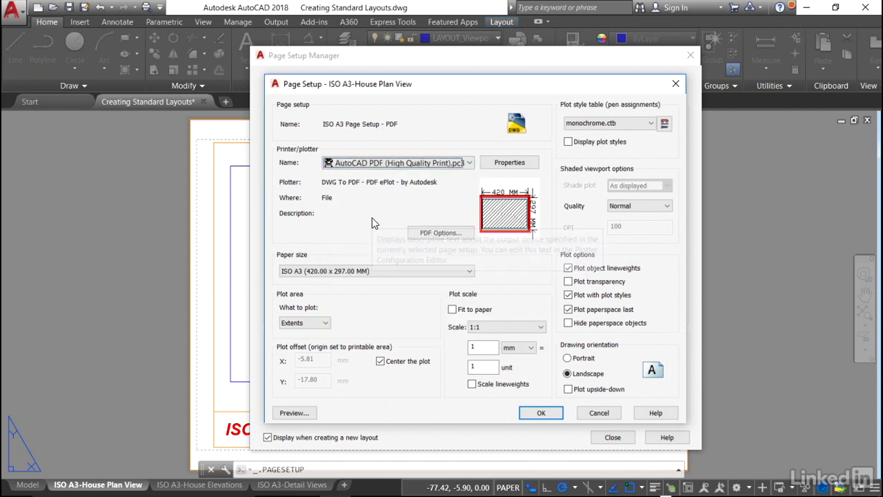
mouse_move(372, 222)
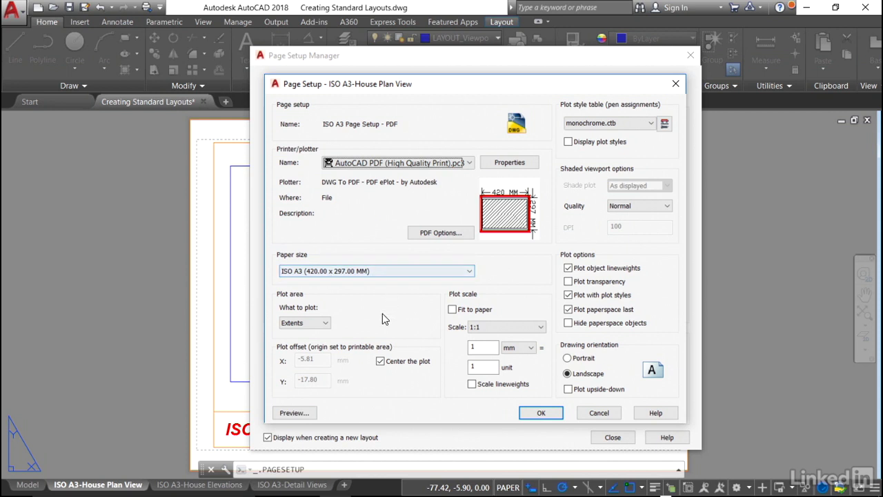
left_click(305, 323)
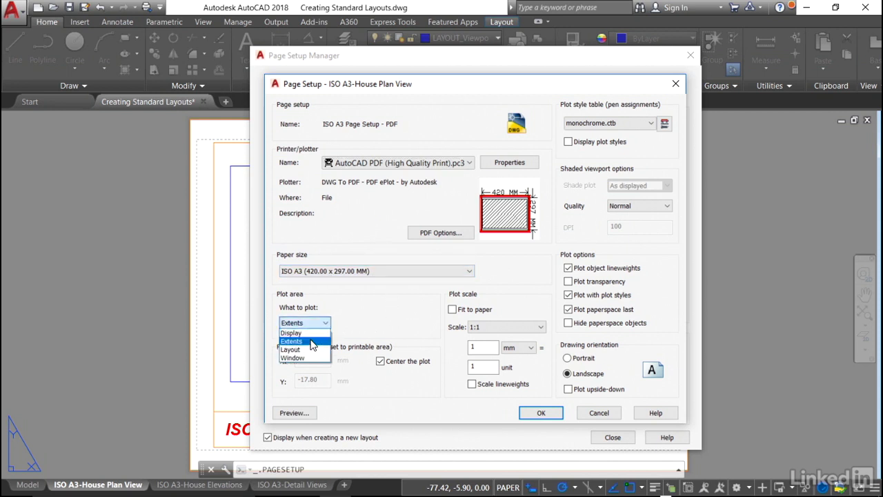
left_click(291, 341)
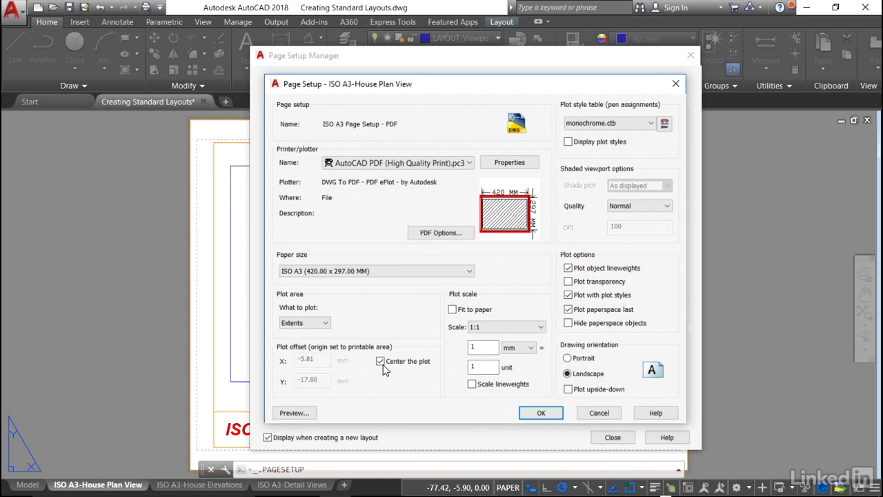
mouse_move(381, 361)
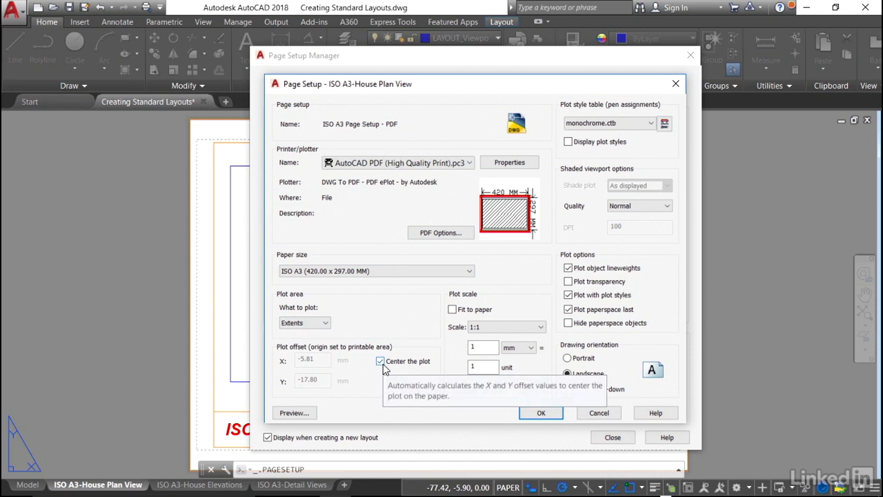
mouse_move(397, 325)
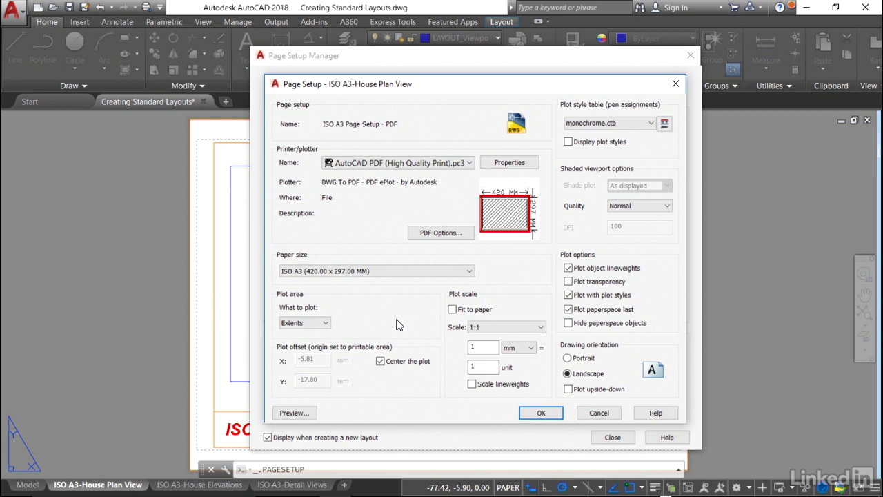
Save the new page setup and select ISO A3 Page Setup - PDF in the list.
left_click(541, 412)
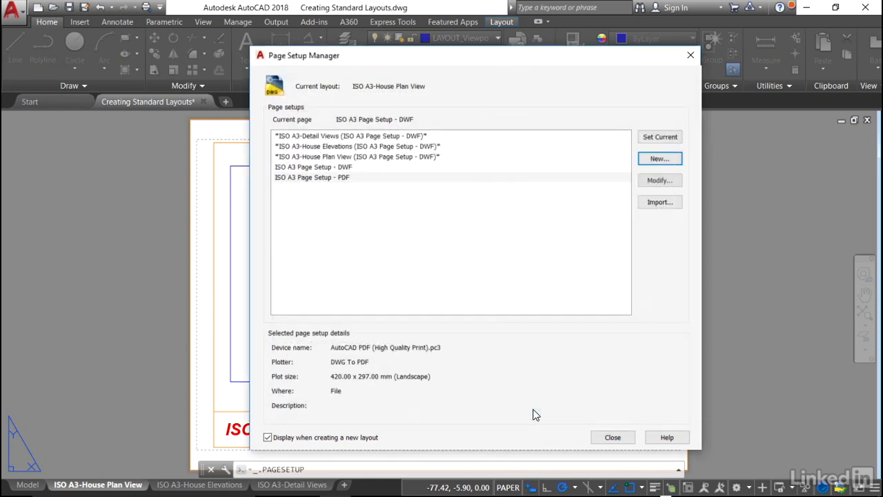
mouse_move(336, 186)
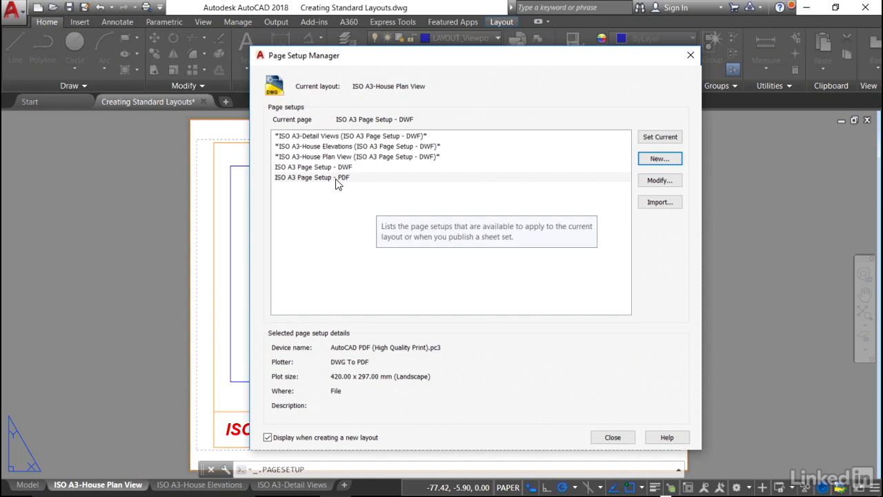
left_click(313, 178)
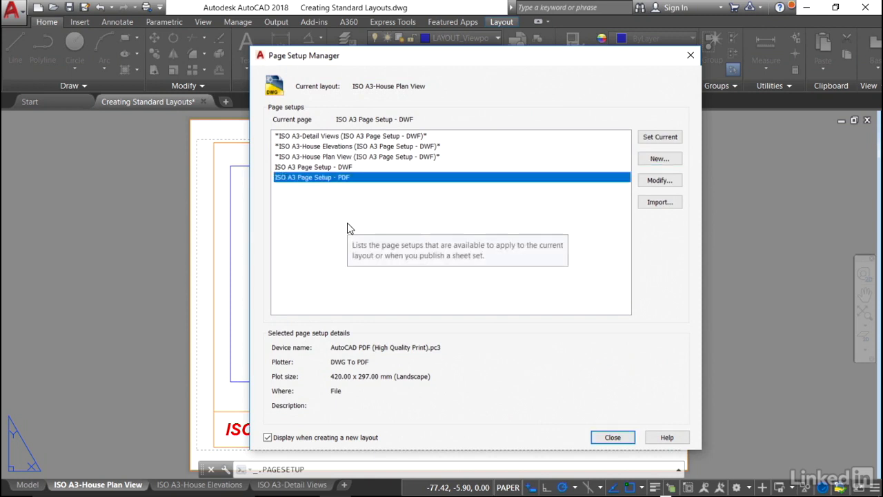
mouse_move(398, 142)
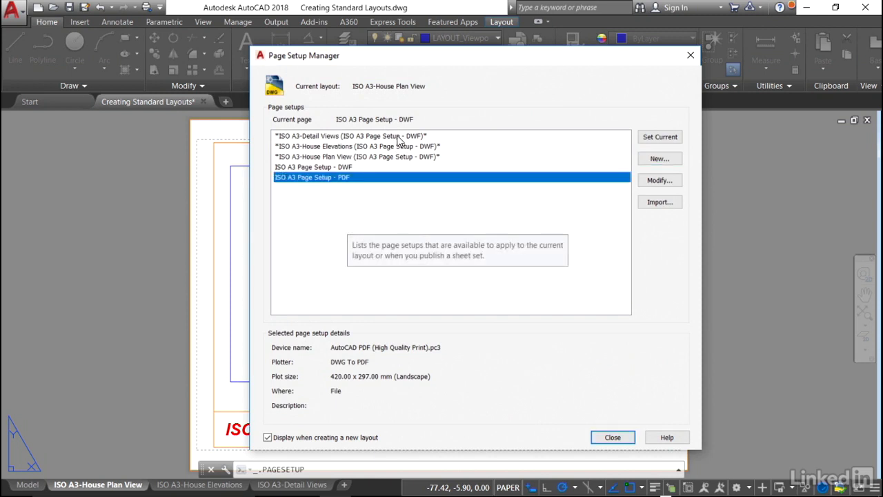
mouse_move(411, 190)
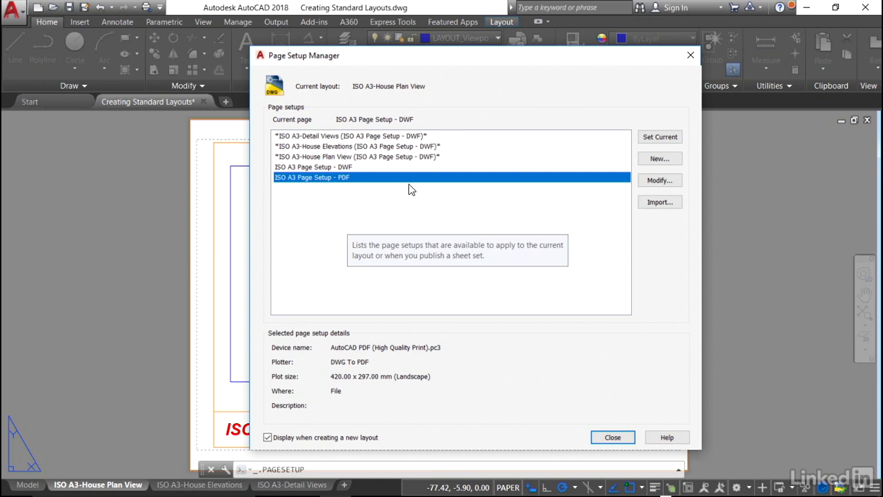
Preview the ISO A3 Page Setup - PDF output, accept it, and close the Page Setup Manager.
left_click(659, 180)
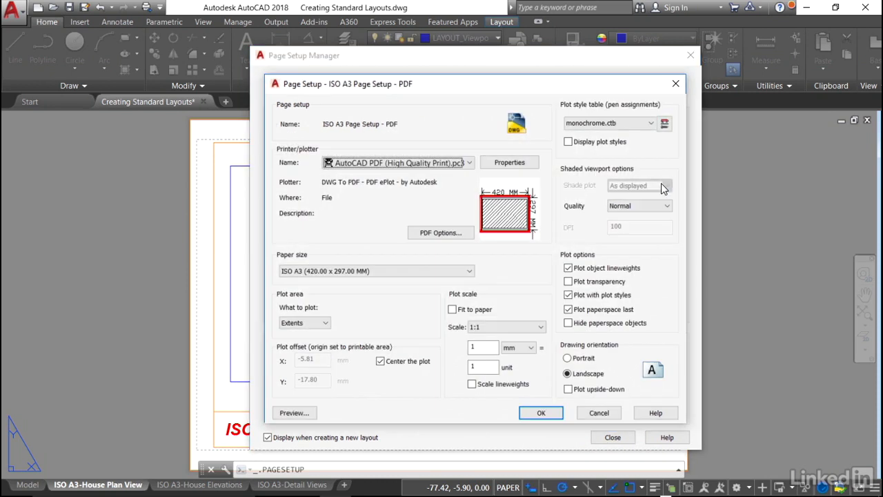
left_click(295, 413)
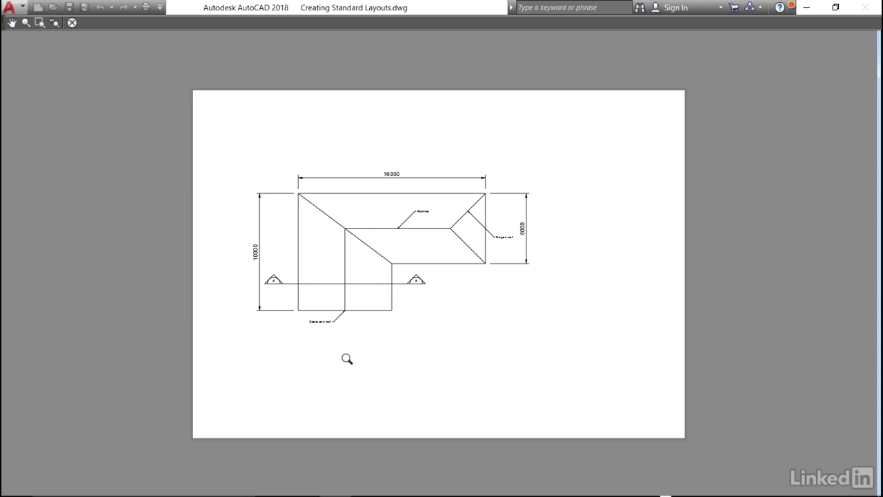
right_click(466, 141)
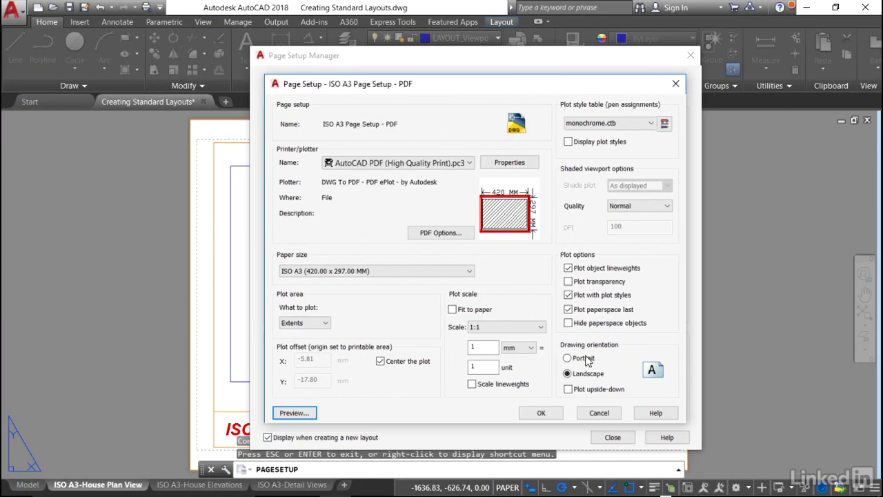
left_click(541, 413)
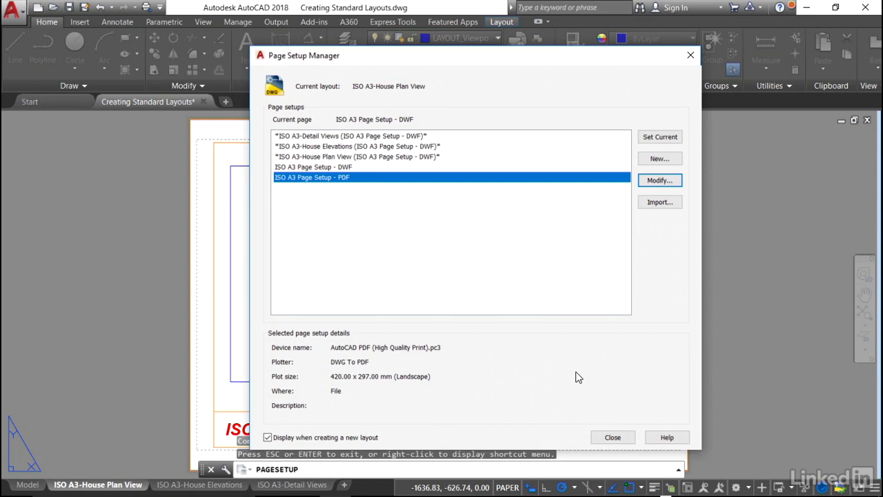
mouse_move(612, 437)
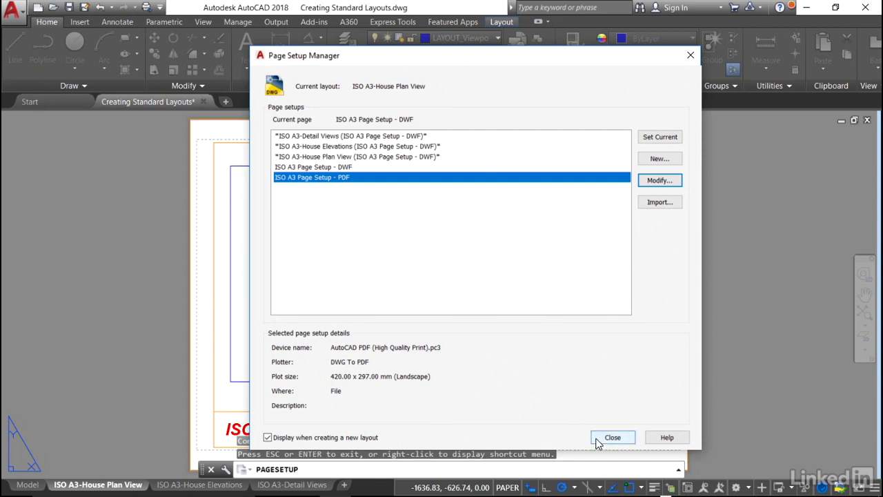
left_click(612, 437)
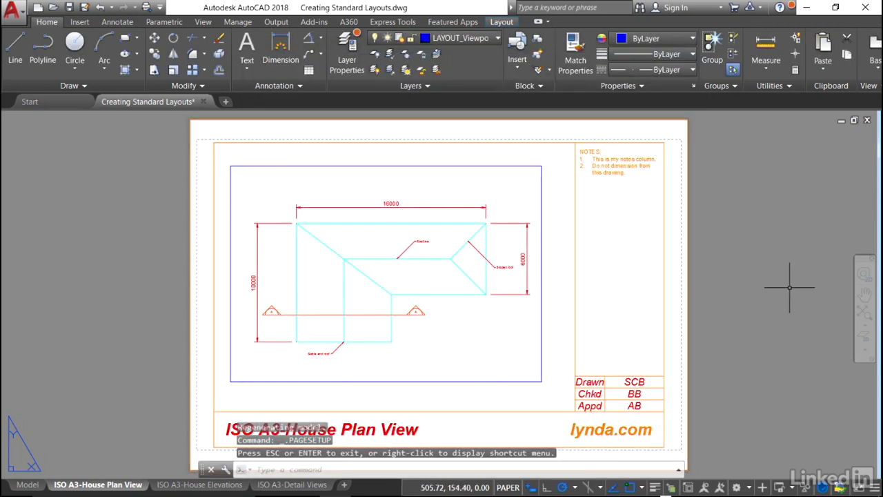
mouse_move(787, 286)
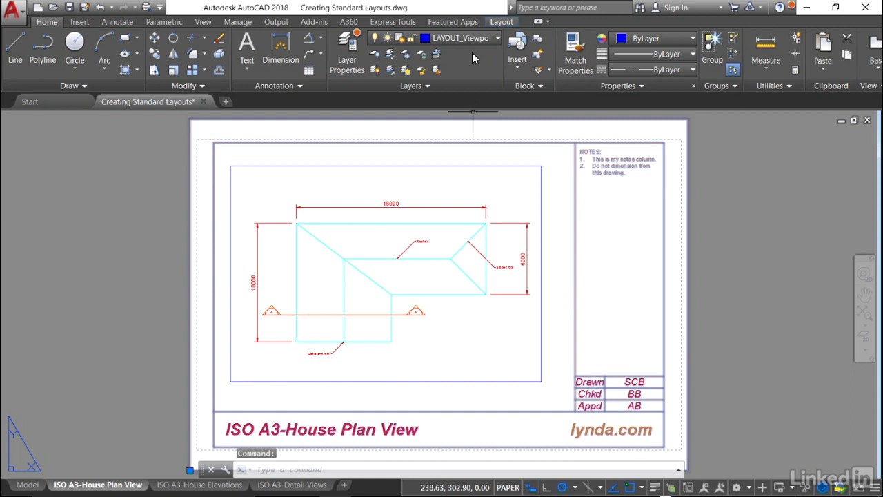
mouse_move(473, 57)
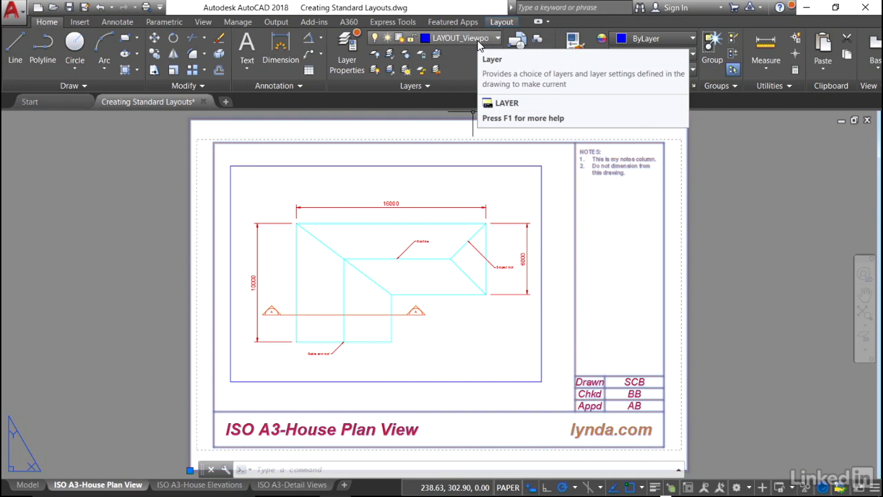
Assign the House Plan View title block to the TITLE_Titleblock layer.
left_click(497, 38)
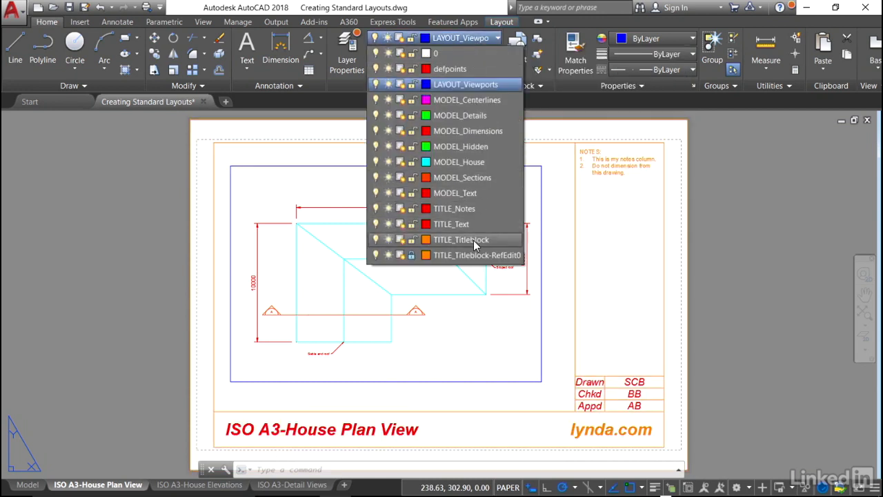
left_click(462, 239)
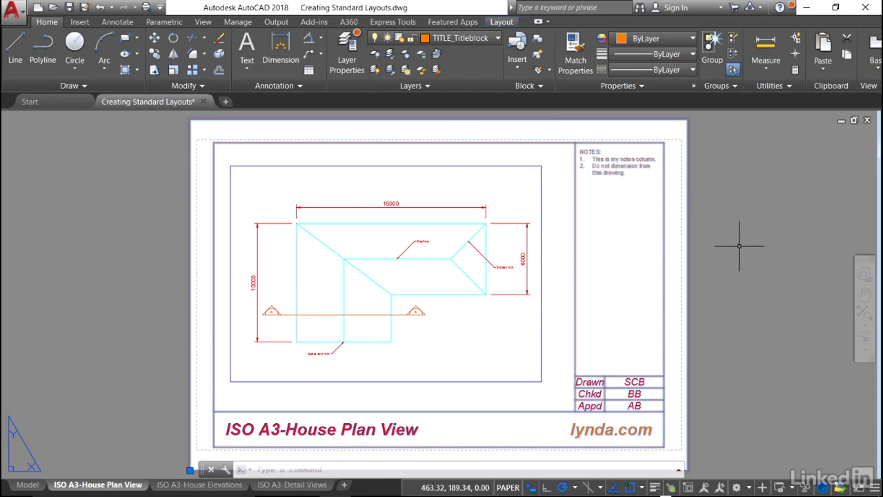
mouse_move(133, 362)
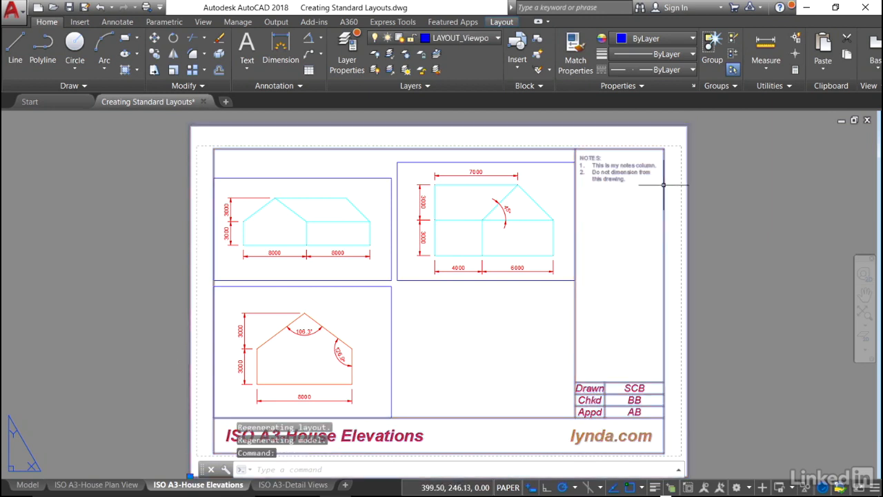
Assign the House Elevations title block to the TITLE_Titleblock layer.
left_click(497, 38)
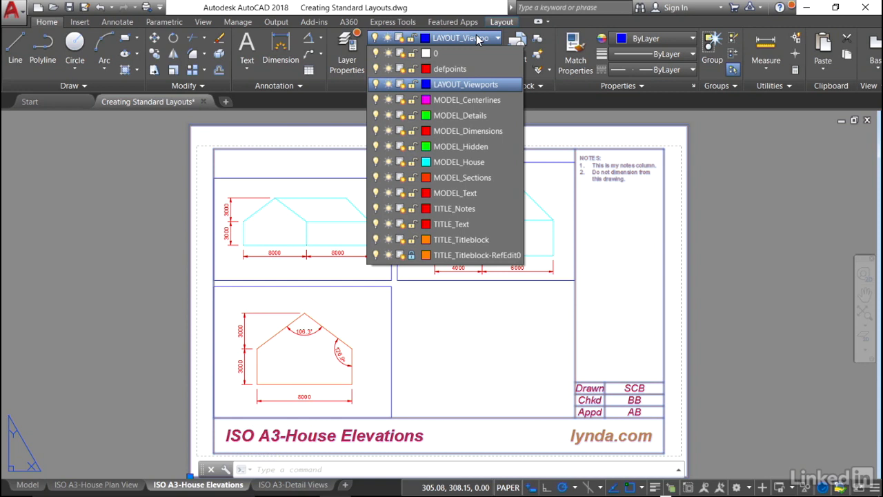
mouse_move(461, 240)
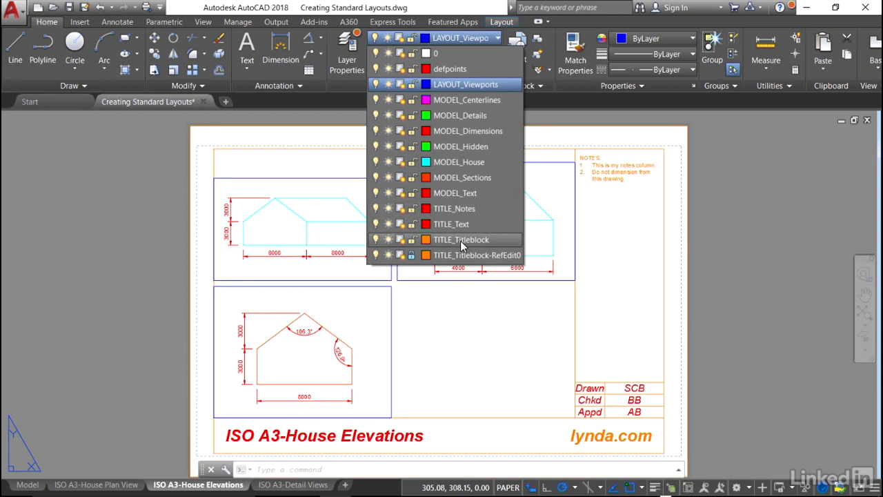
left_click(461, 240)
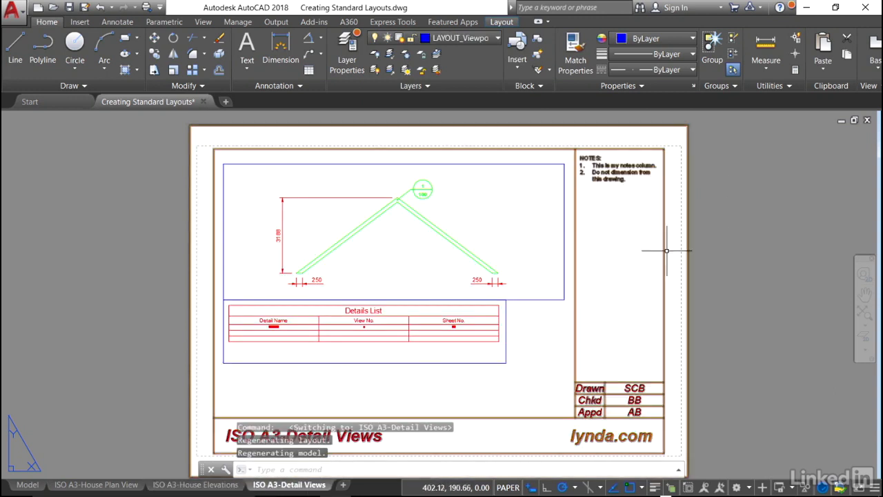
mouse_move(666, 228)
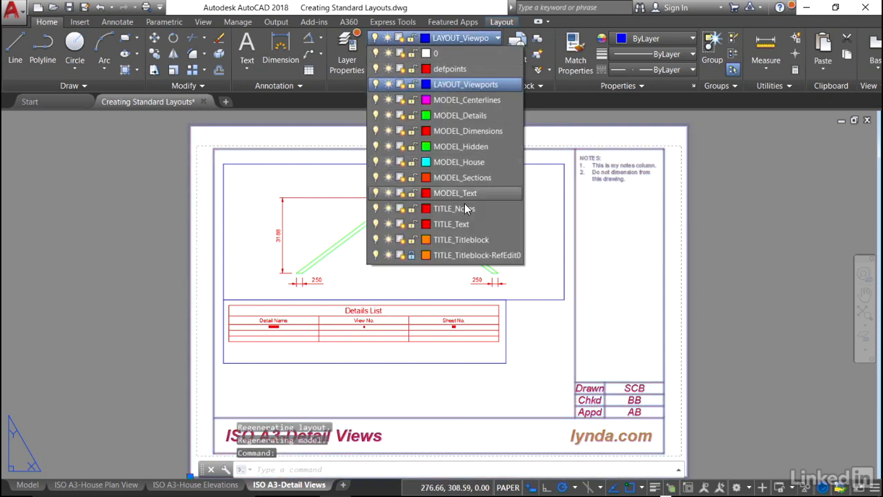
Put the Detail Views title block on TITLE_Titleblock and return to House Plan View.
left_click(461, 239)
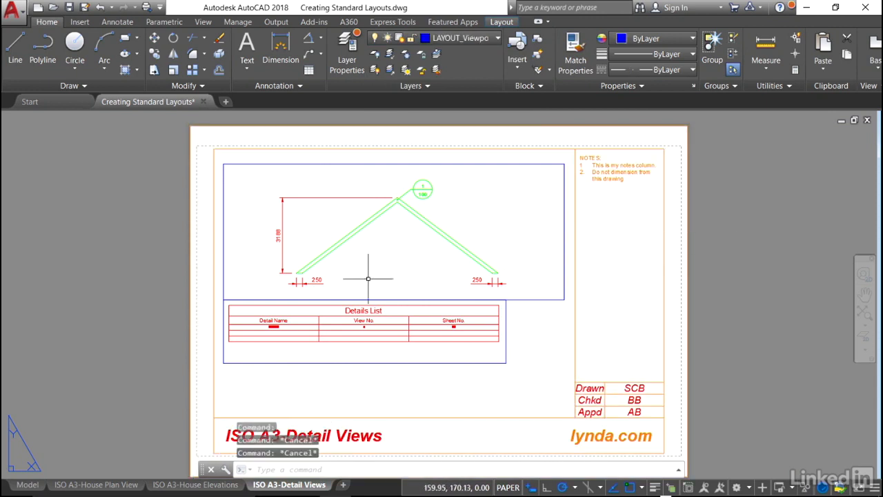
left_click(96, 484)
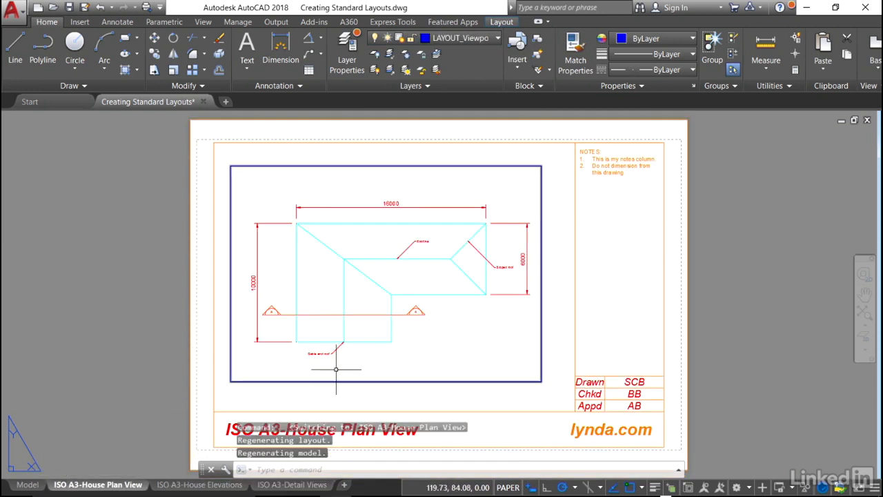
mouse_move(107, 434)
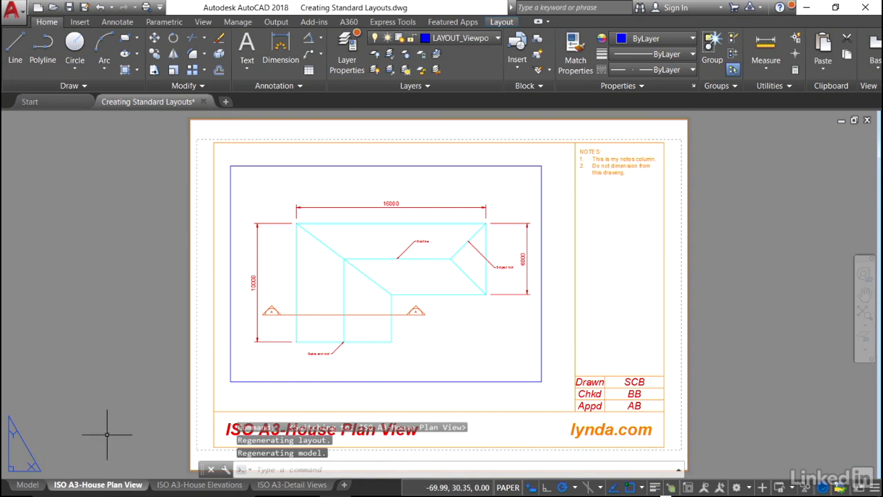
Make ISO A3 Page Setup - PDF current for House Plan View and close the manager.
right_click(99, 484)
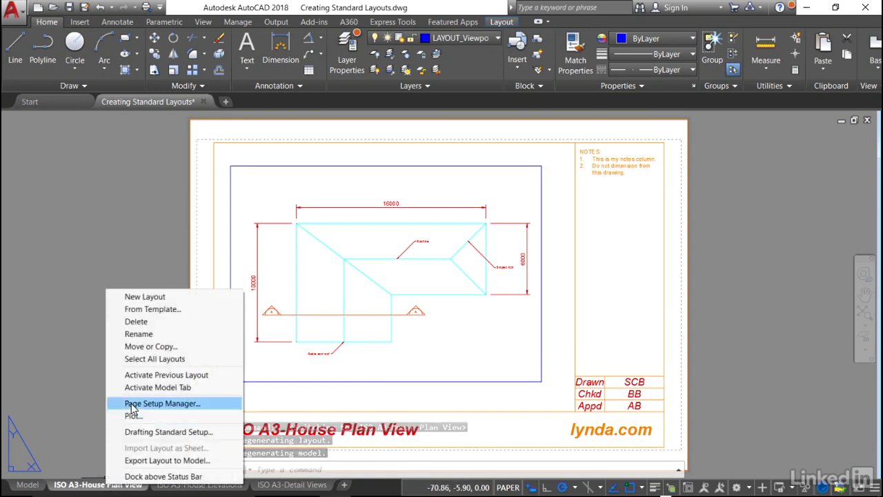
left_click(162, 403)
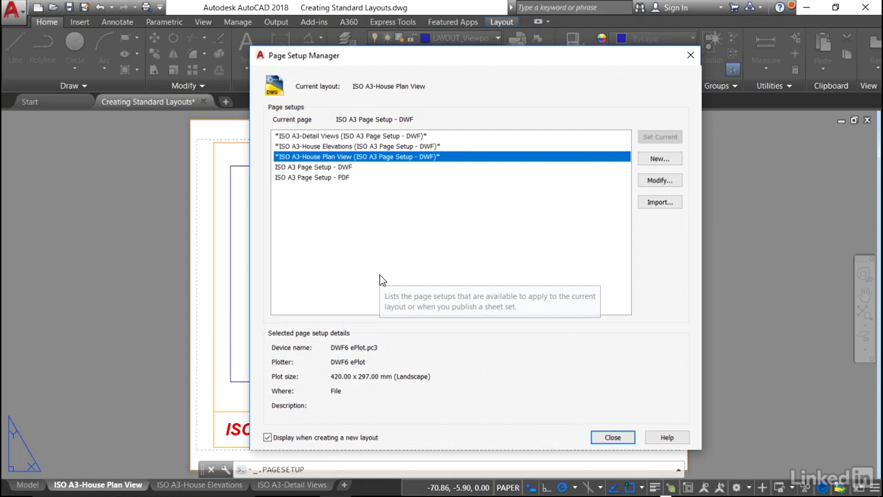
mouse_move(339, 212)
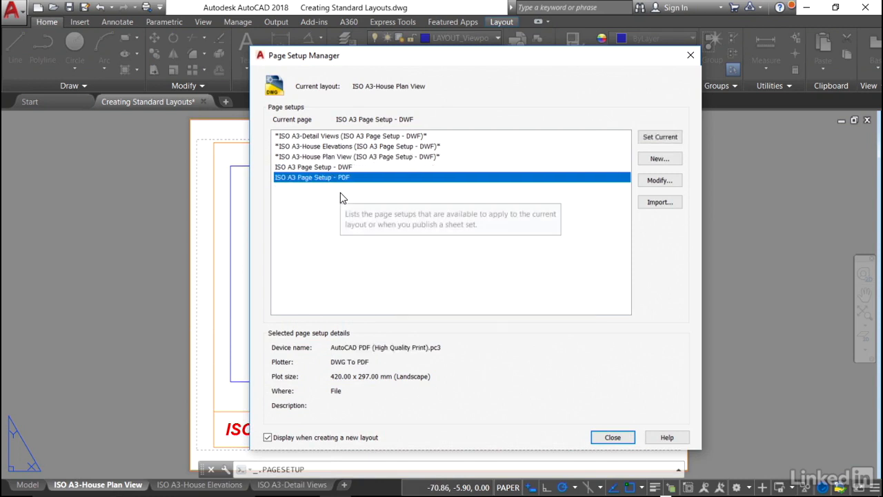
mouse_move(338, 185)
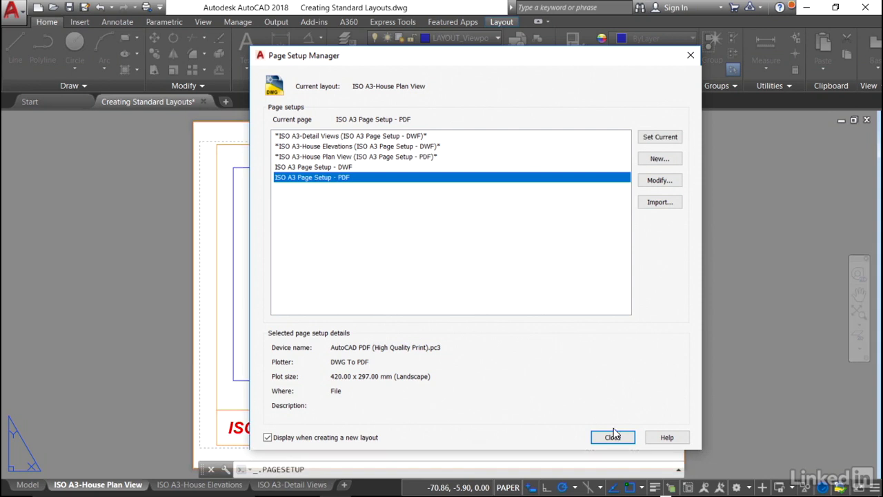
left_click(613, 437)
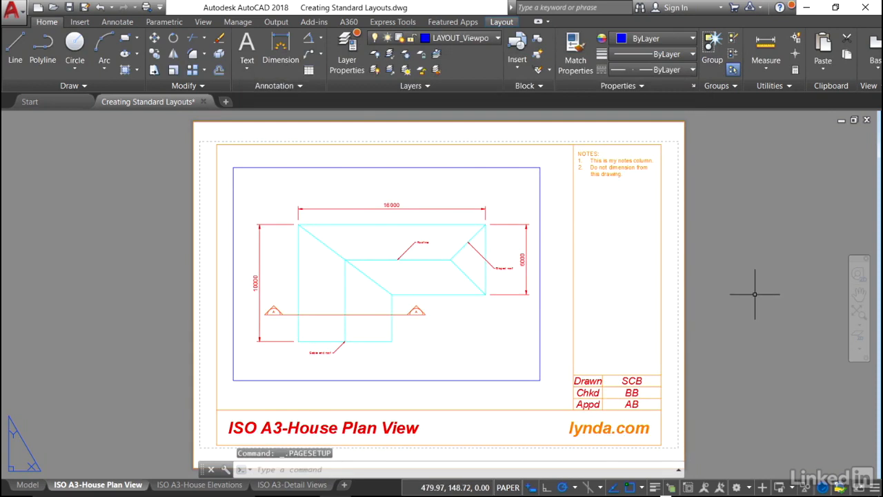
mouse_move(126, 414)
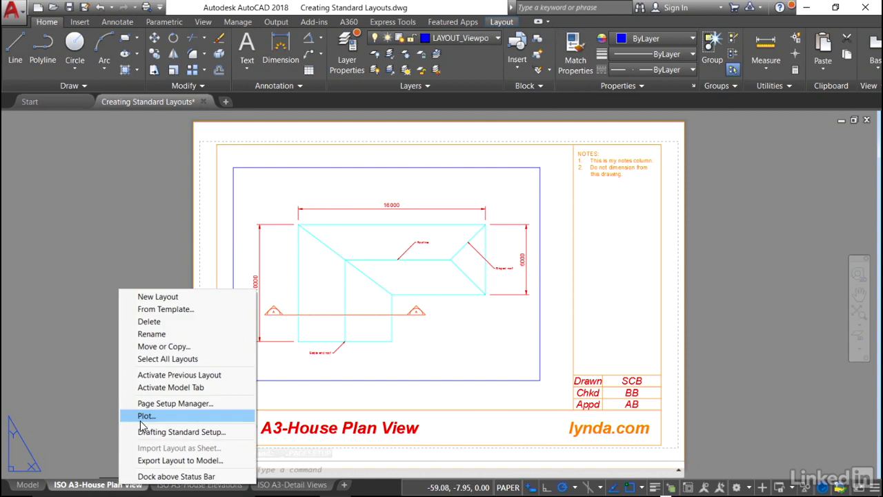
left_click(146, 415)
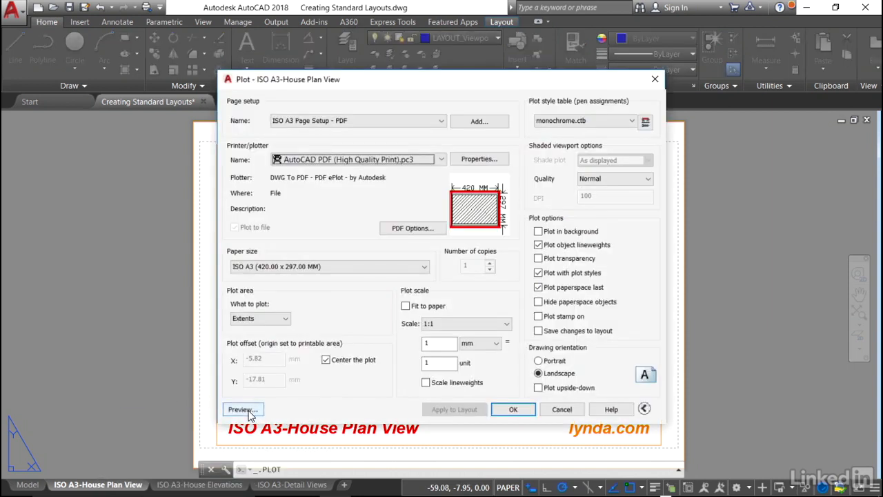
left_click(241, 409)
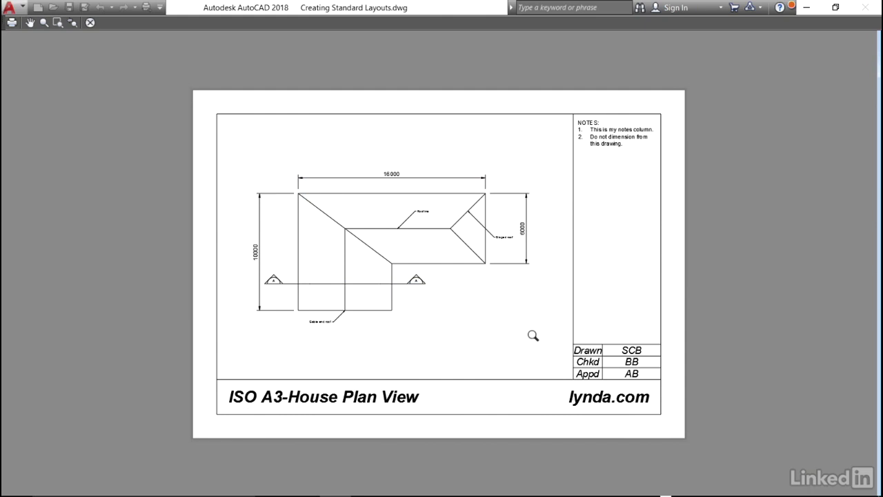
mouse_move(465, 306)
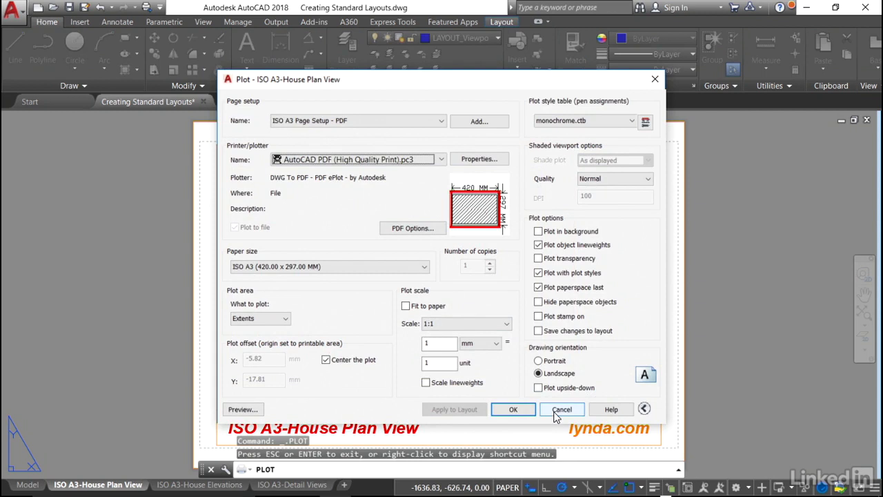
left_click(561, 409)
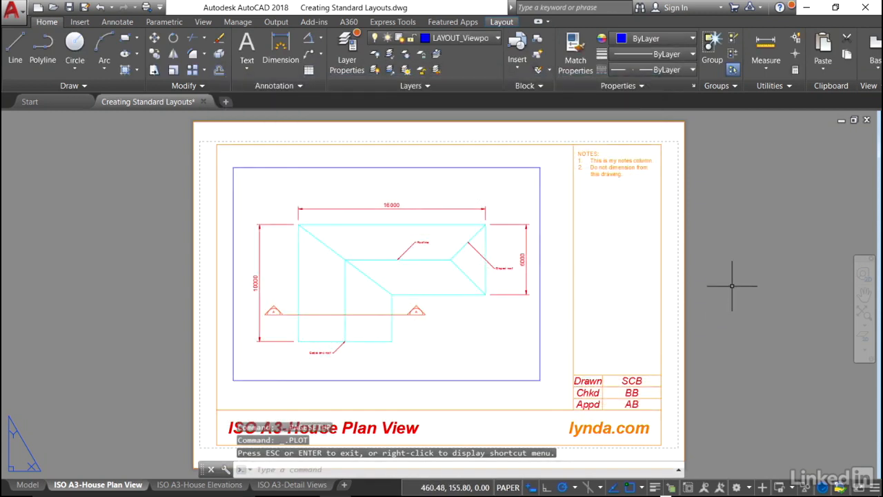